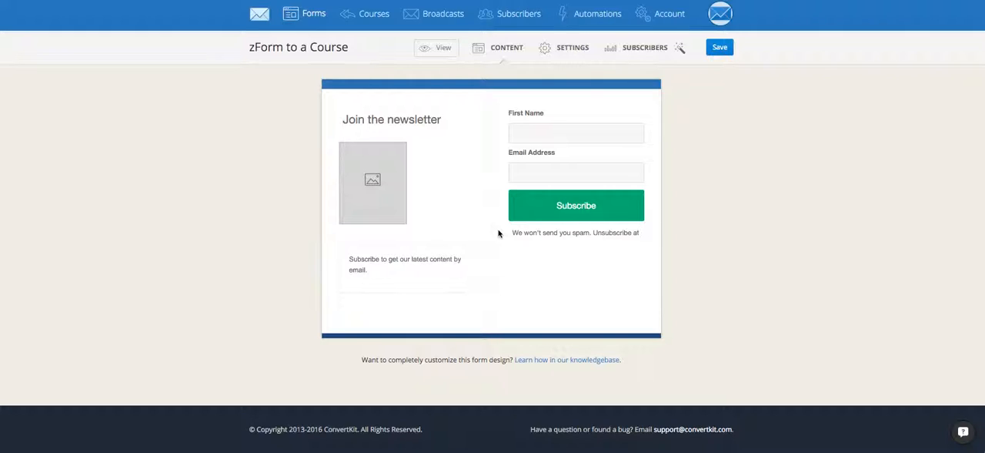
mouse_move(598, 23)
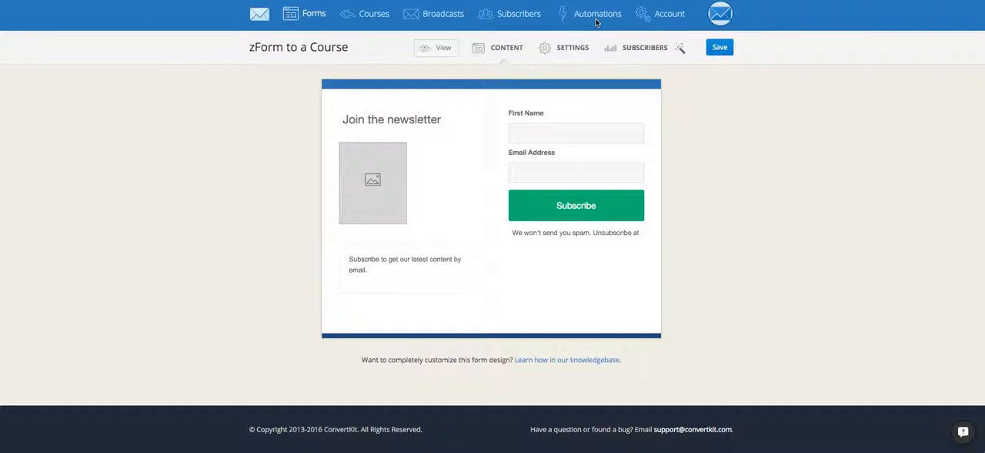
mouse_move(468, 104)
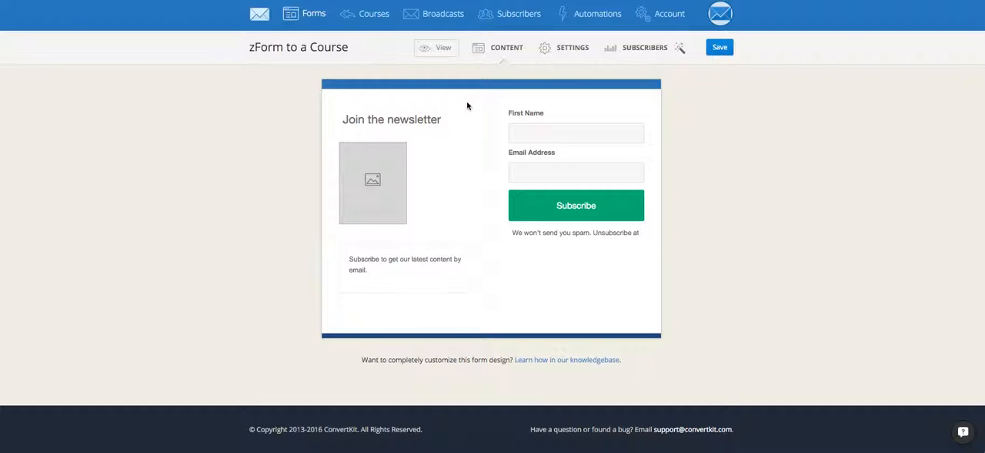
mouse_move(508, 80)
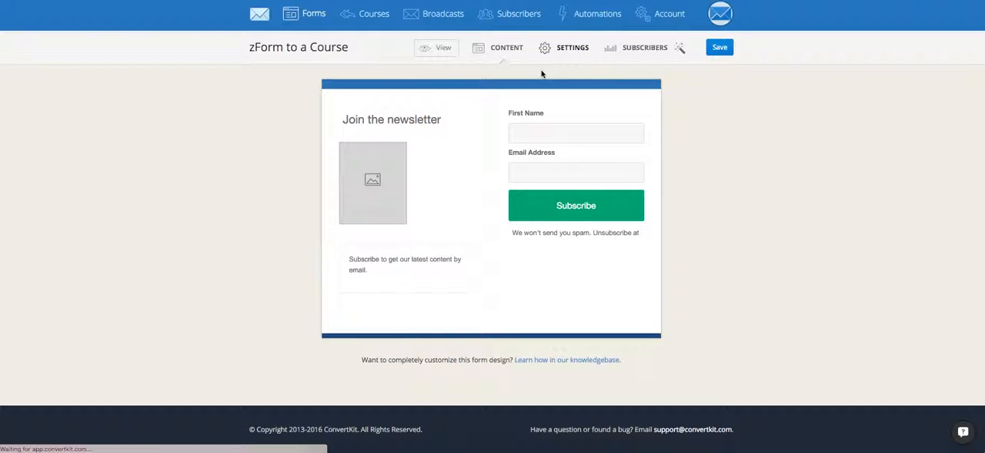
Show the course list in the 'zForm to a Course' form's settings
left_click(572, 46)
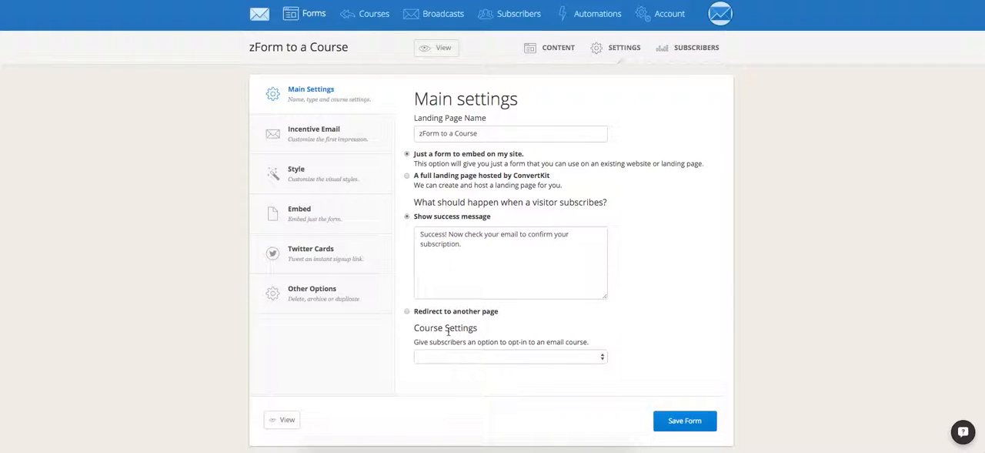
left_click(511, 356)
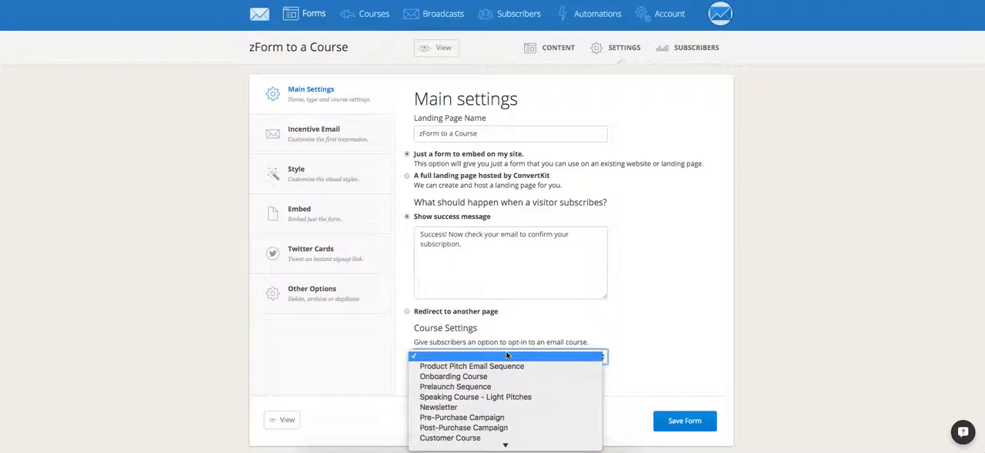
Link the form to the Onboarding Course and preview its opt-in checkbox
left_click(453, 376)
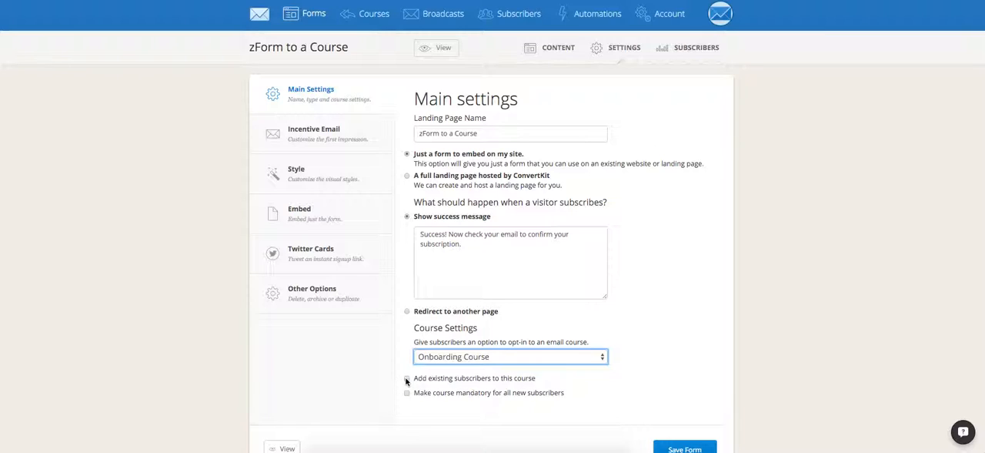
mouse_move(407, 379)
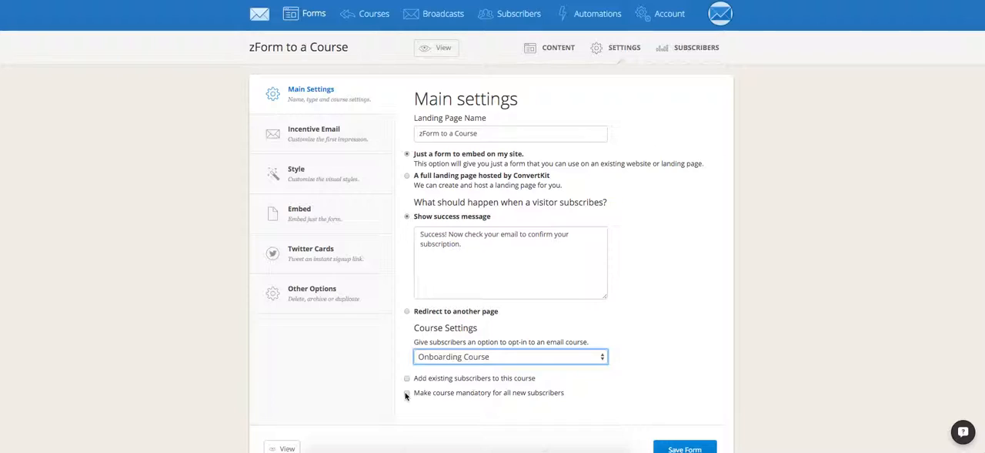
mouse_move(406, 393)
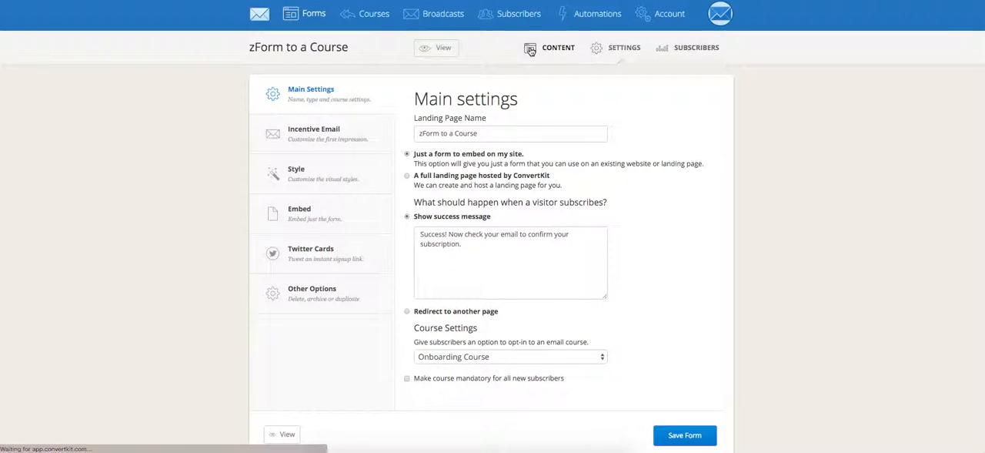
left_click(557, 46)
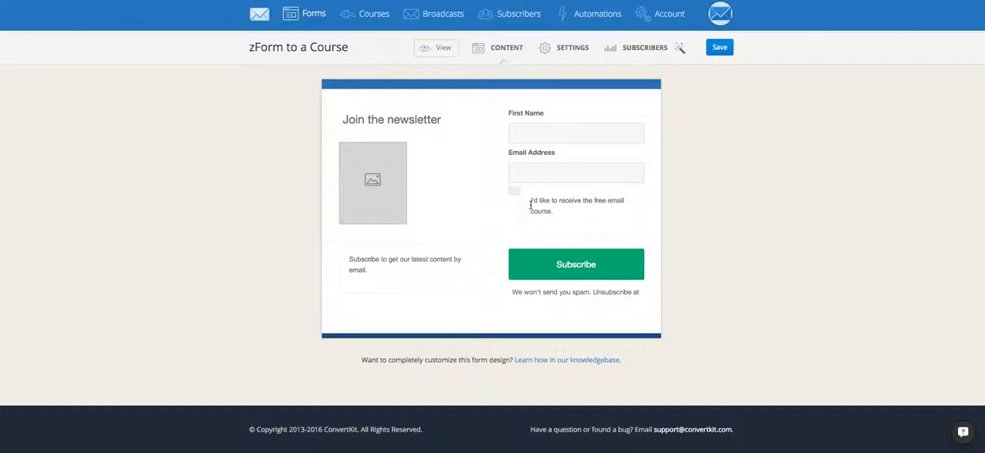
left_click(572, 46)
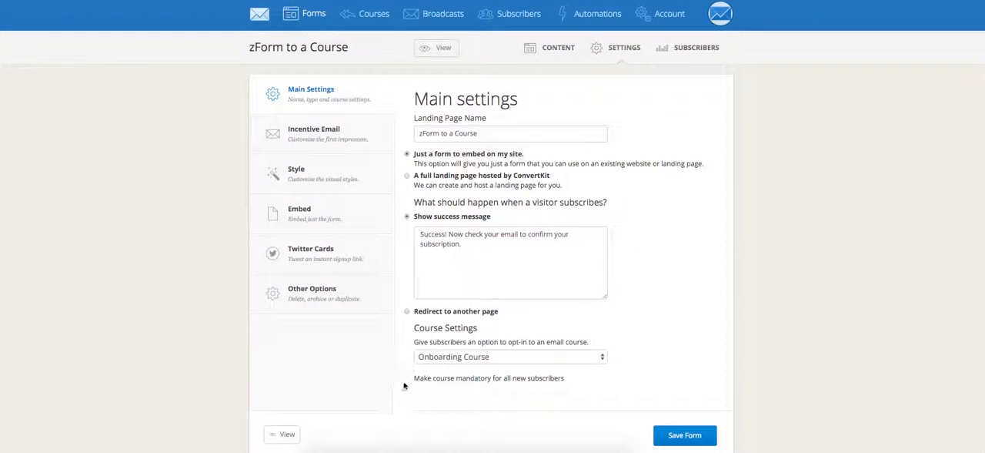
Make the Onboarding Course mandatory for all new subscribers and save the form
left_click(407, 378)
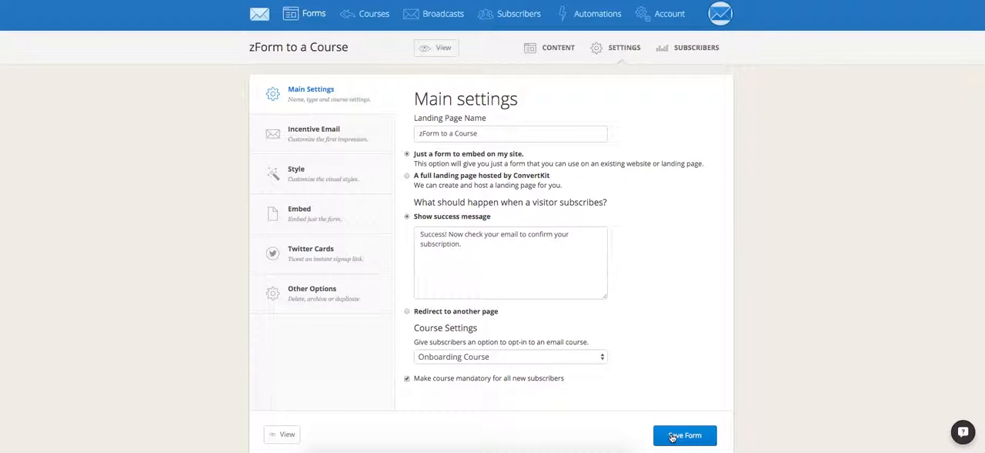
left_click(683, 435)
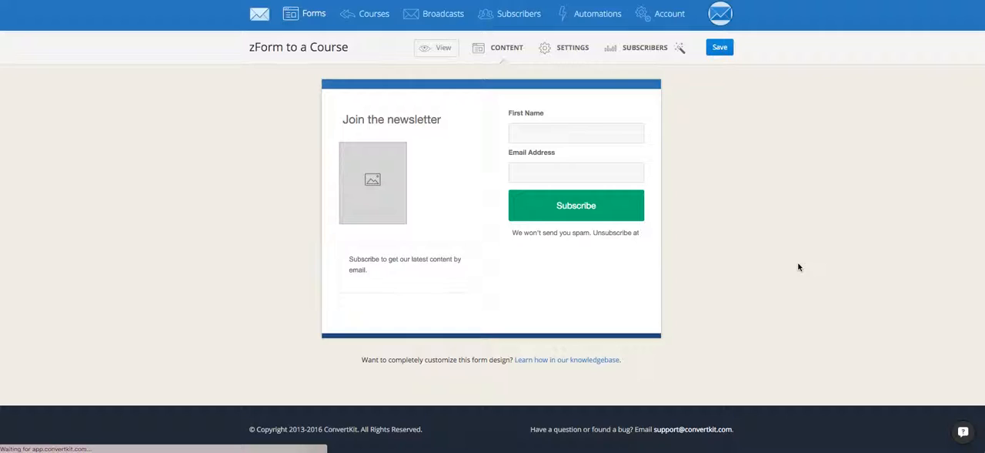
left_click(573, 46)
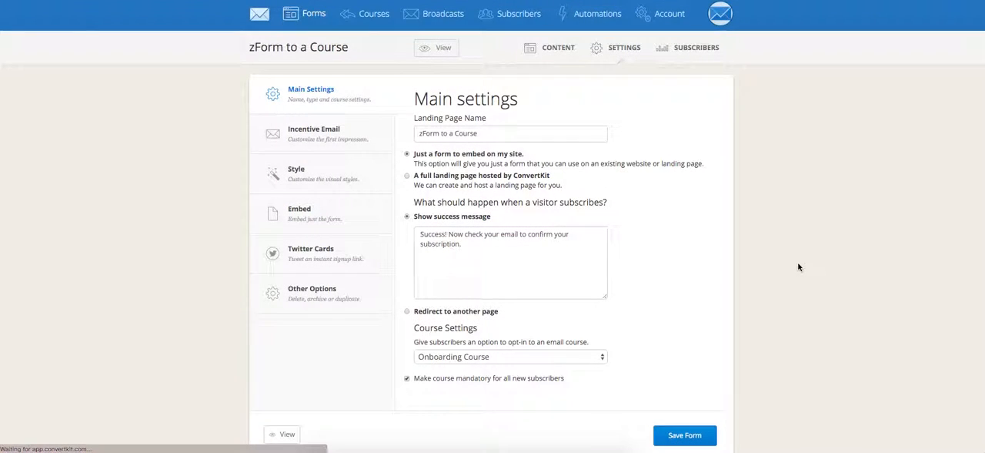